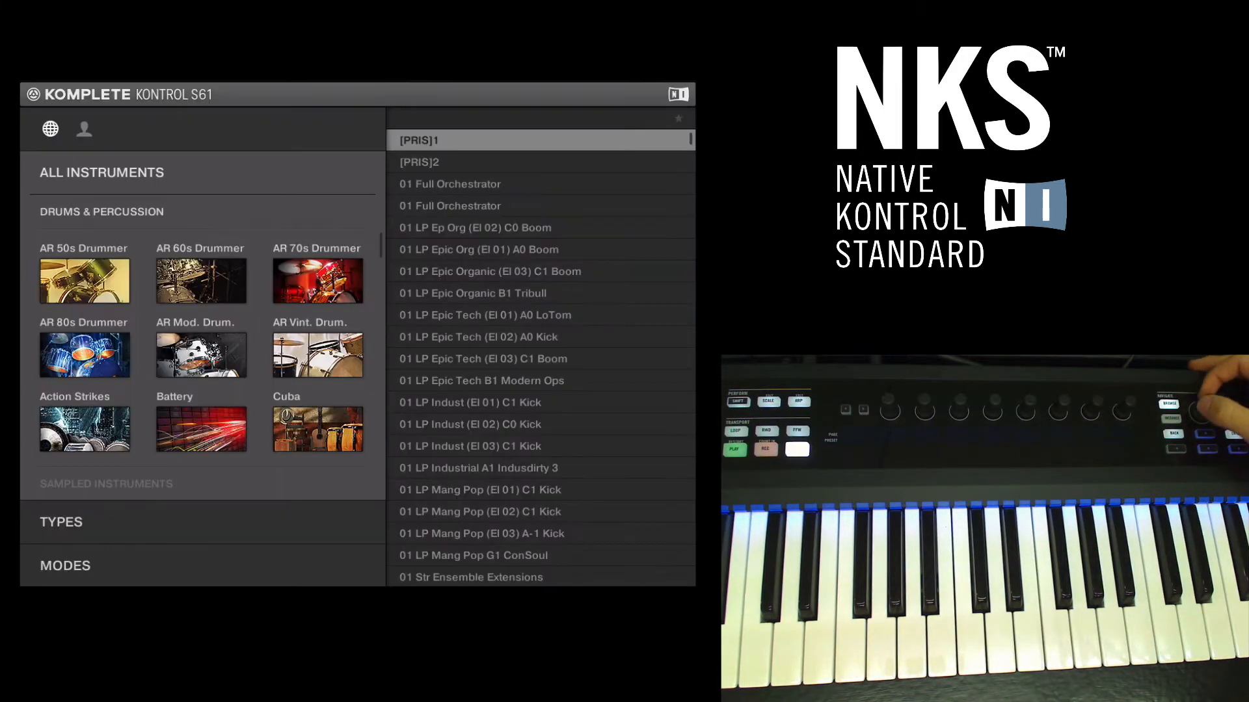
# Step: Select the SUBSTANCE sampled-instrument library and filter its sounds by the Bass type tag
pyautogui.click(317, 354)
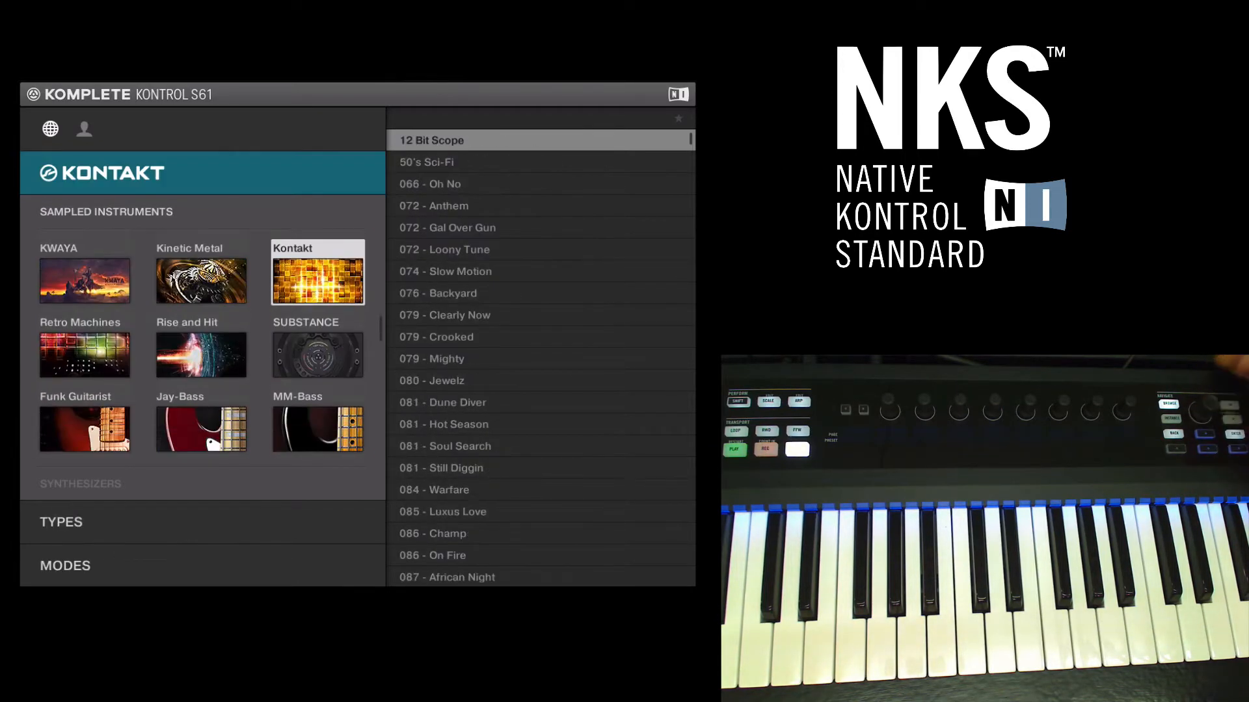
pyautogui.click(316, 351)
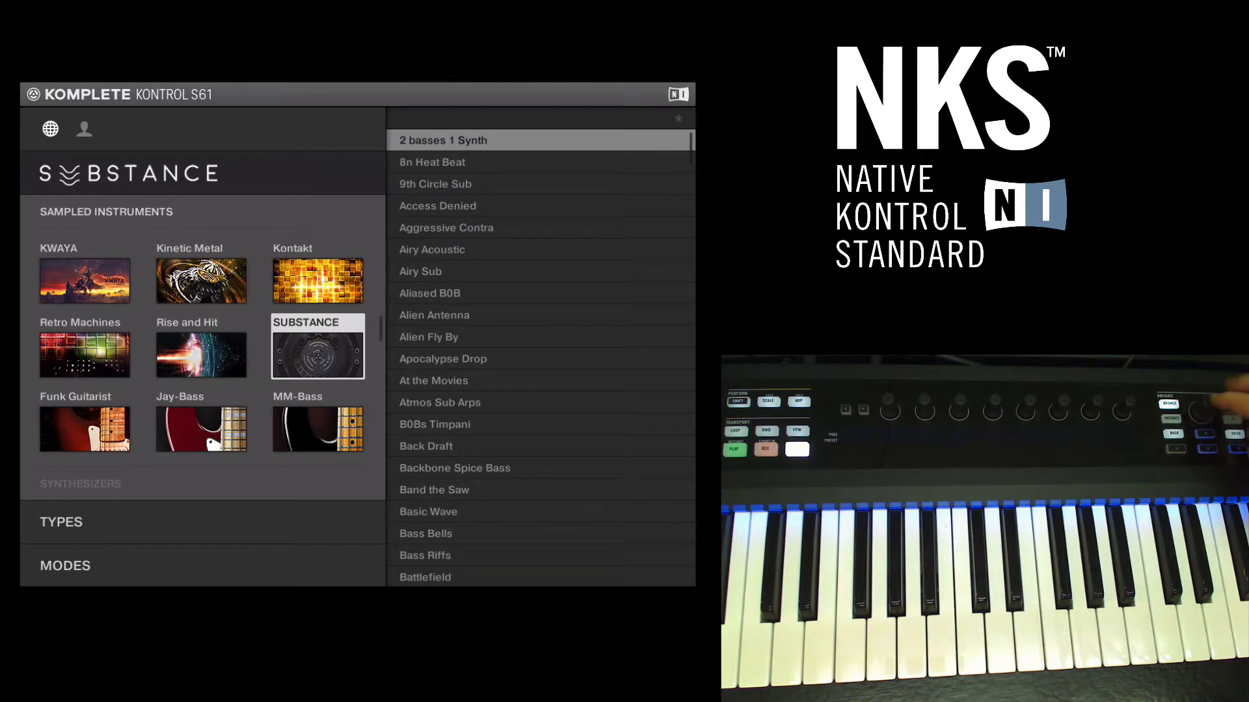
pyautogui.click(60, 522)
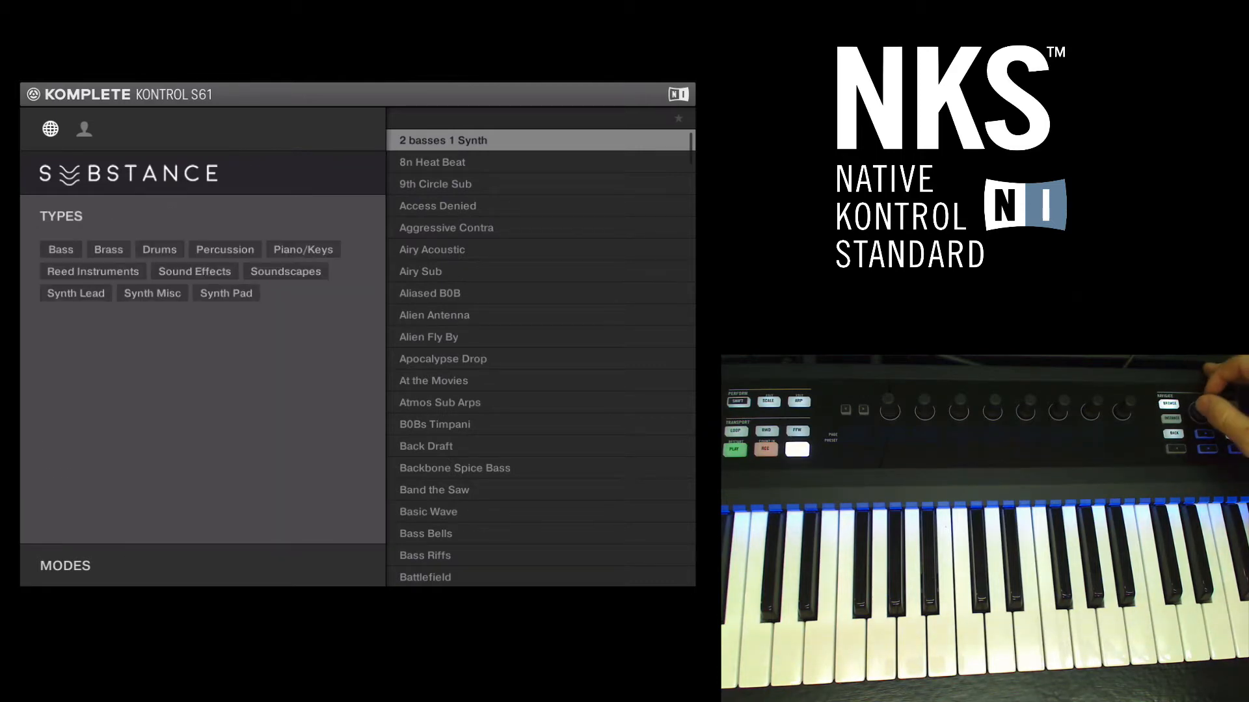
pyautogui.click(60, 249)
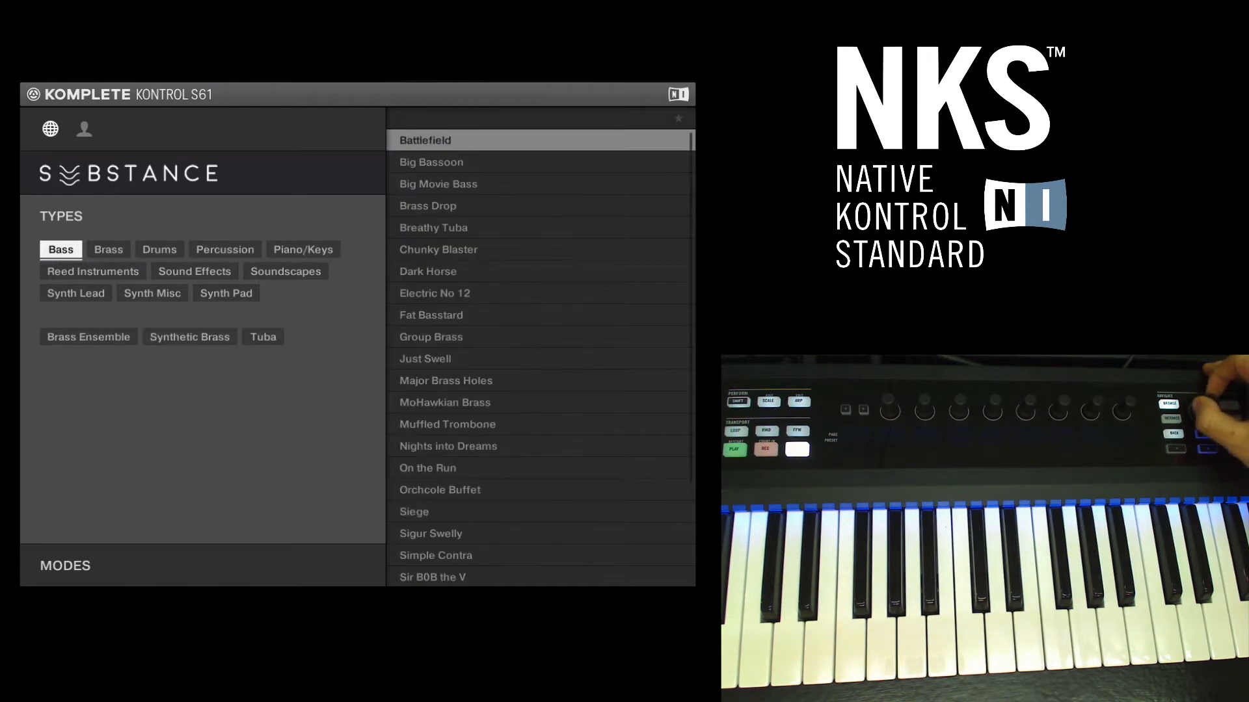